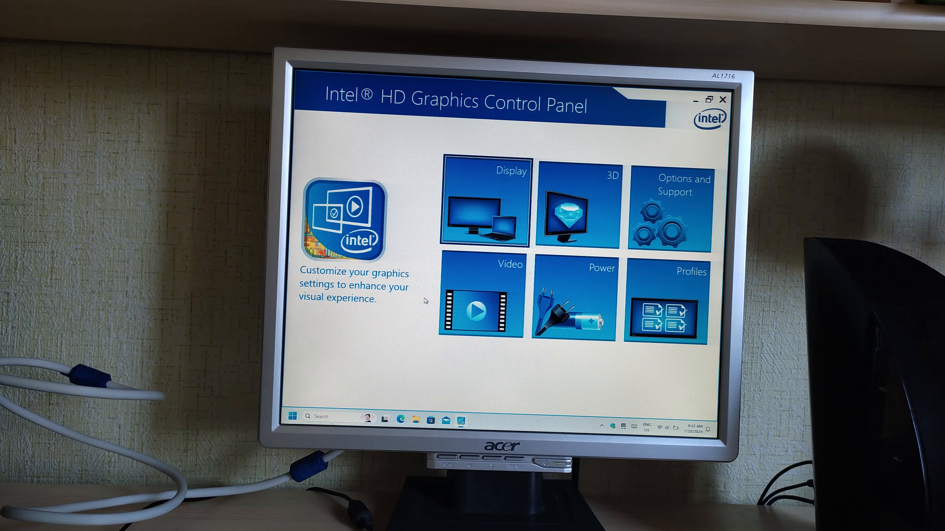
- Close the Intel graphics panel and reach Display settings from the desktop context menu
click(486, 205)
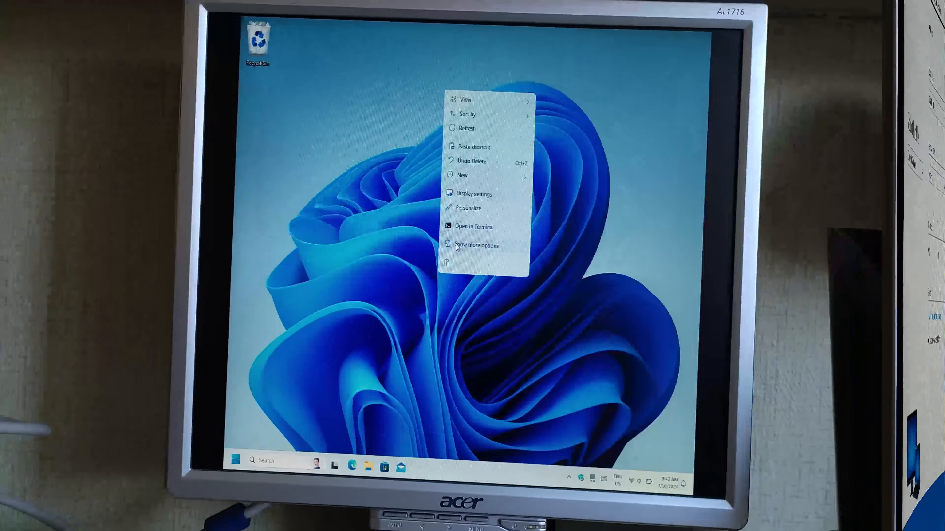
click(476, 245)
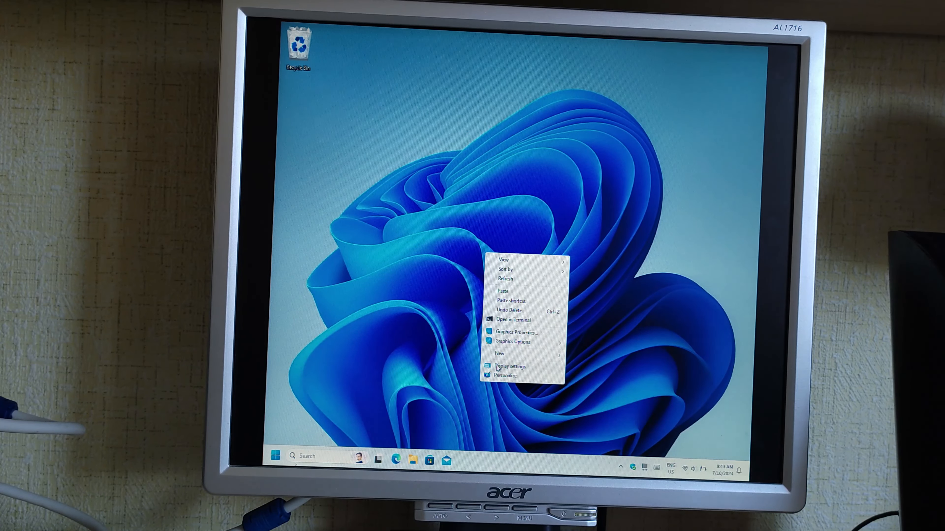
click(510, 367)
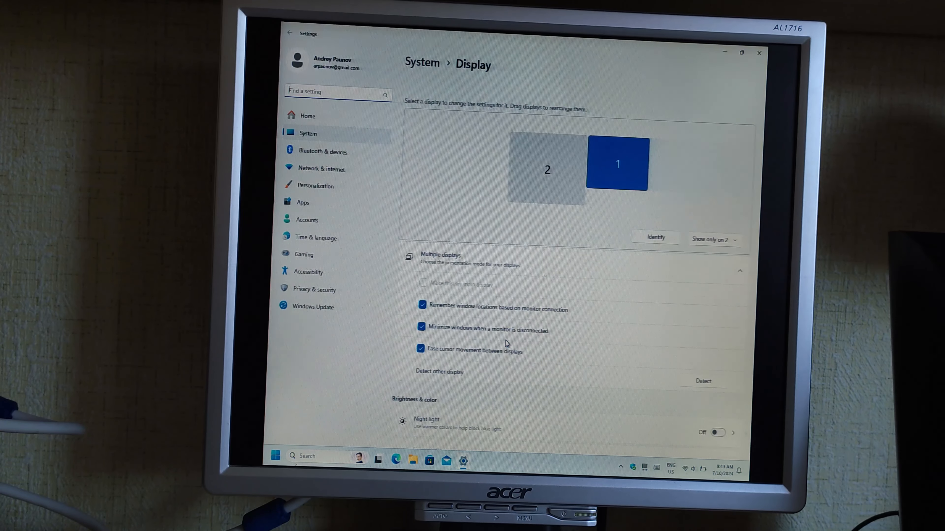
- Set the display resolution to 1600 × 900 and keep the change
scroll(down, 3)
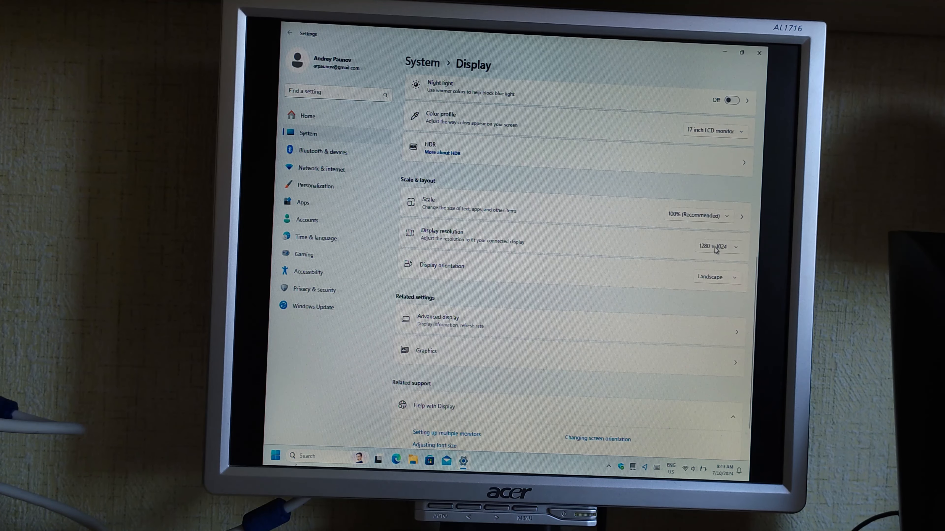
click(717, 246)
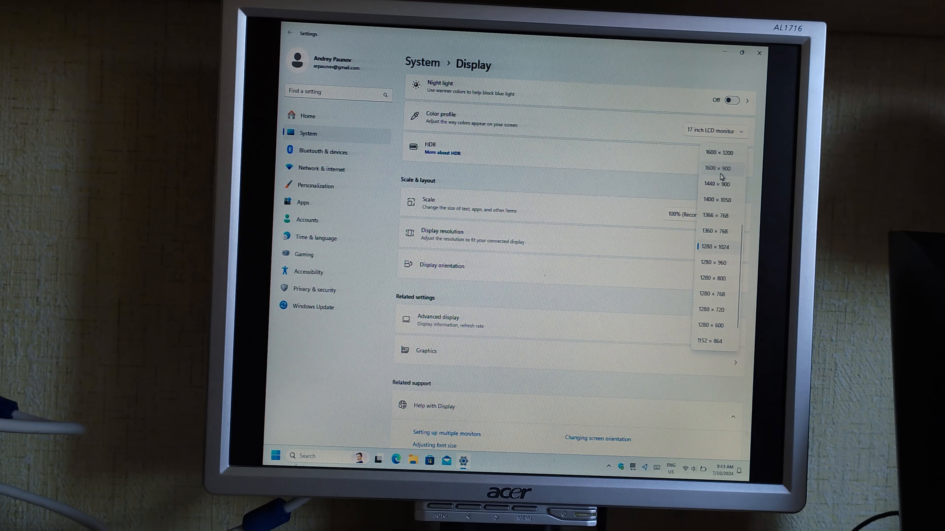
click(713, 168)
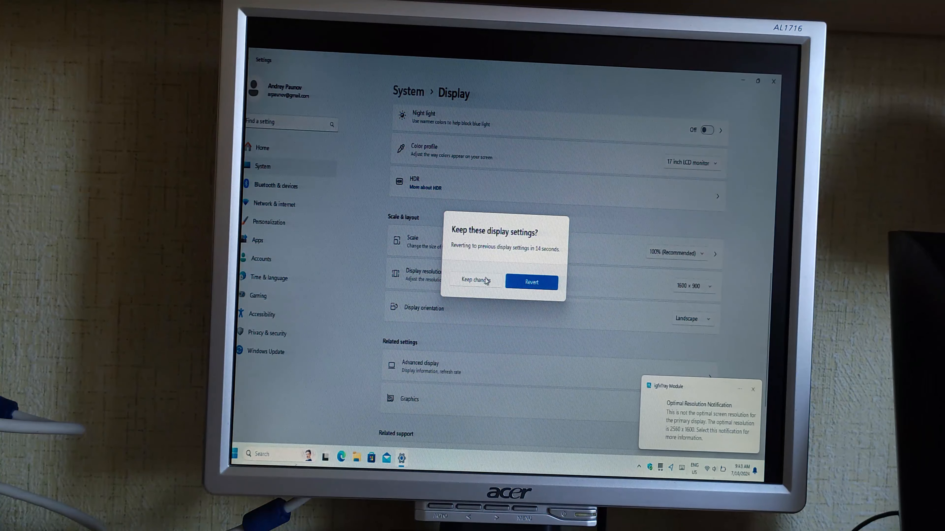
click(473, 282)
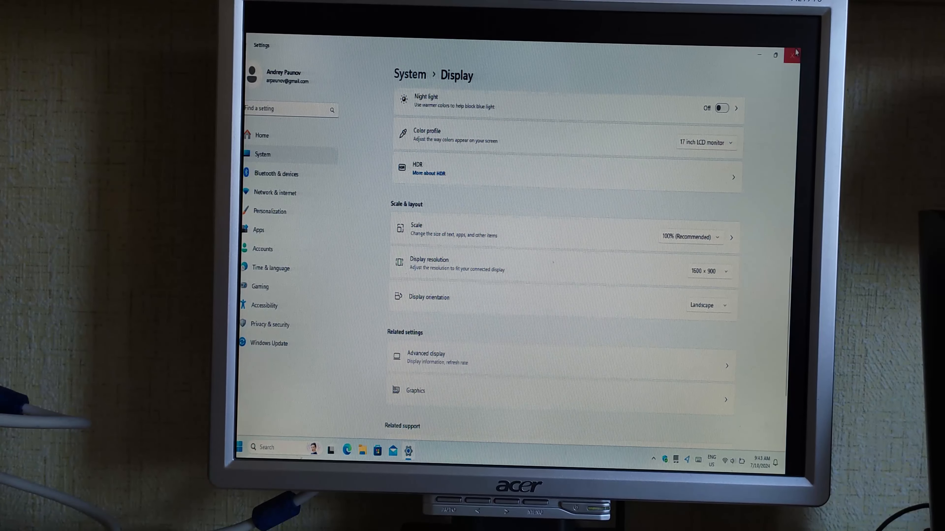
- Close Settings and bring up the monitor's own on-screen adjustment menu
click(794, 53)
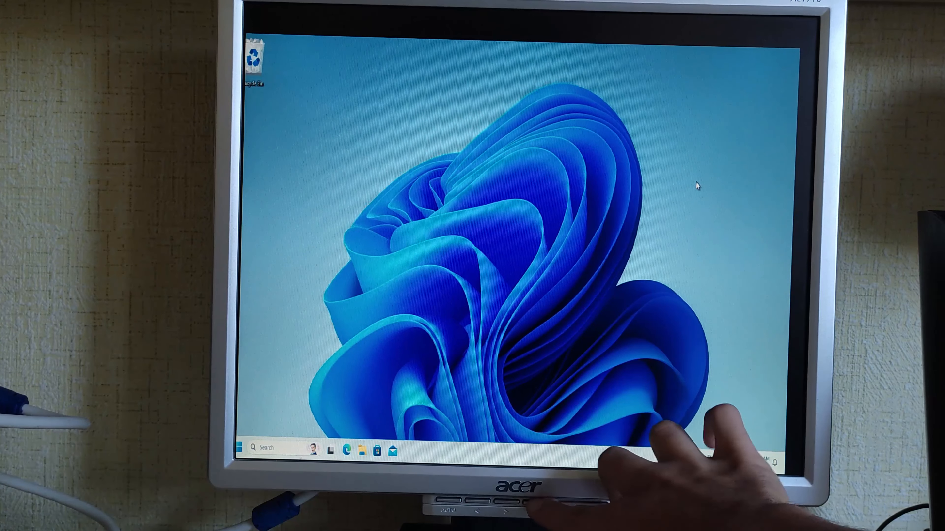
click(500, 508)
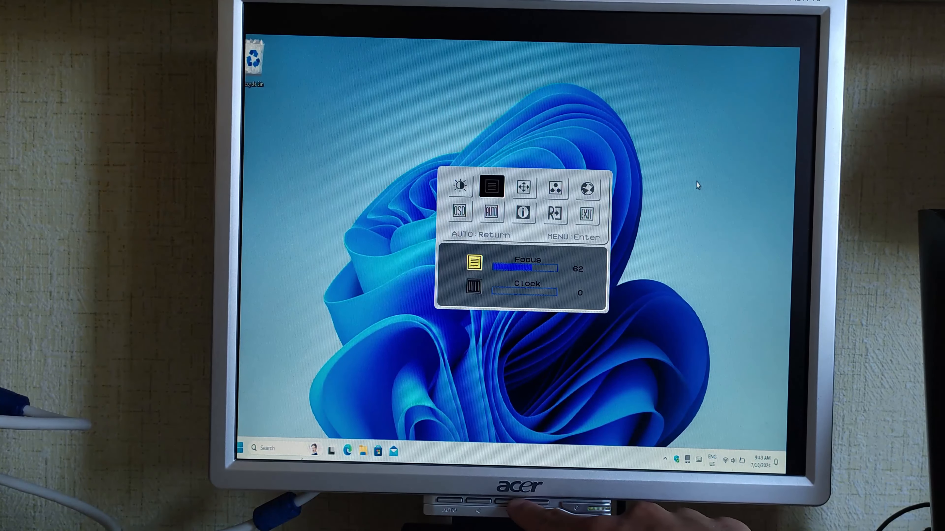